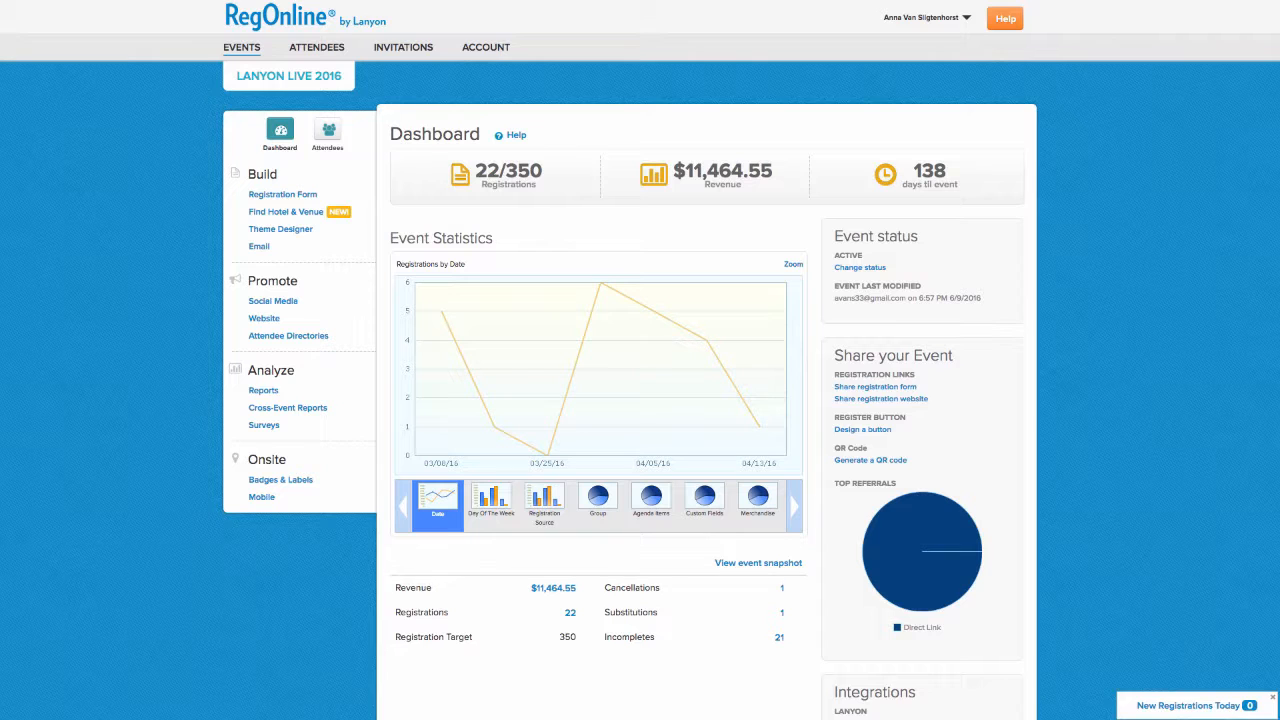
{"action": "mouse_move", "coordinate": [335, 158]}
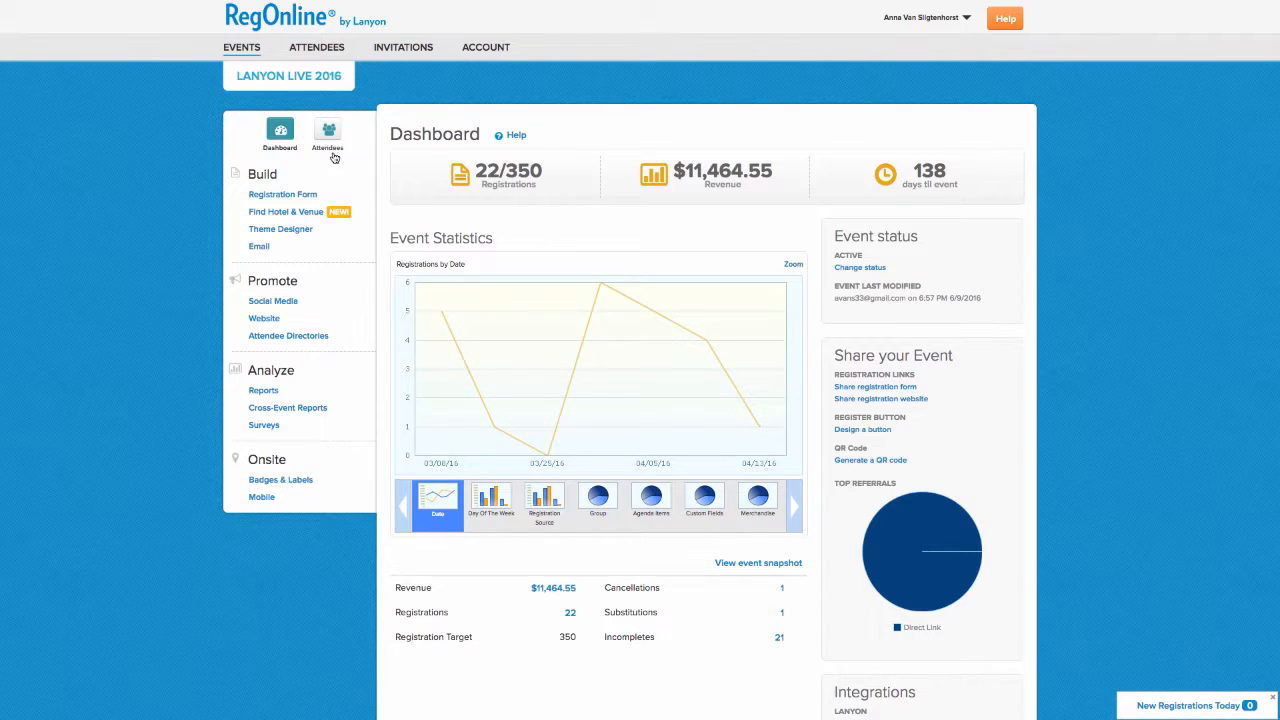
- Show the Lanyon Live 2016 attendee list and open Jane Doe's registration record
{"action": "left_click", "coordinate": [327, 135]}
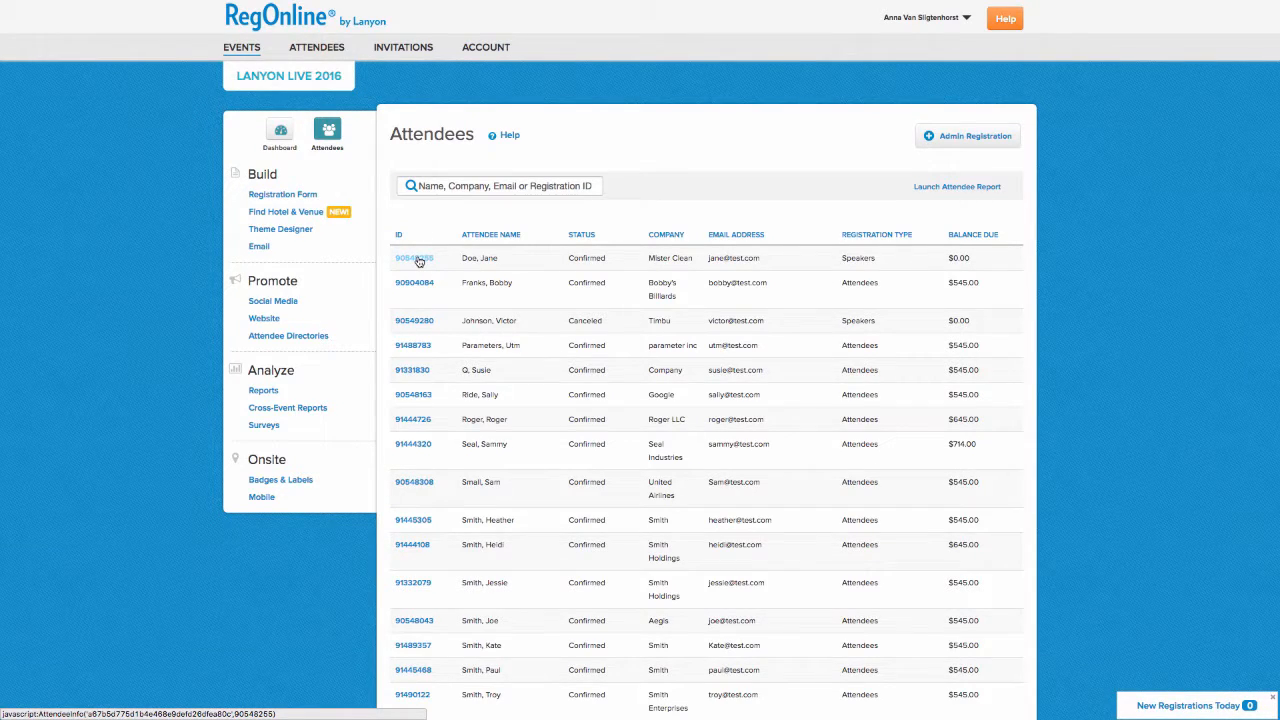
{"action": "left_click", "coordinate": [414, 258]}
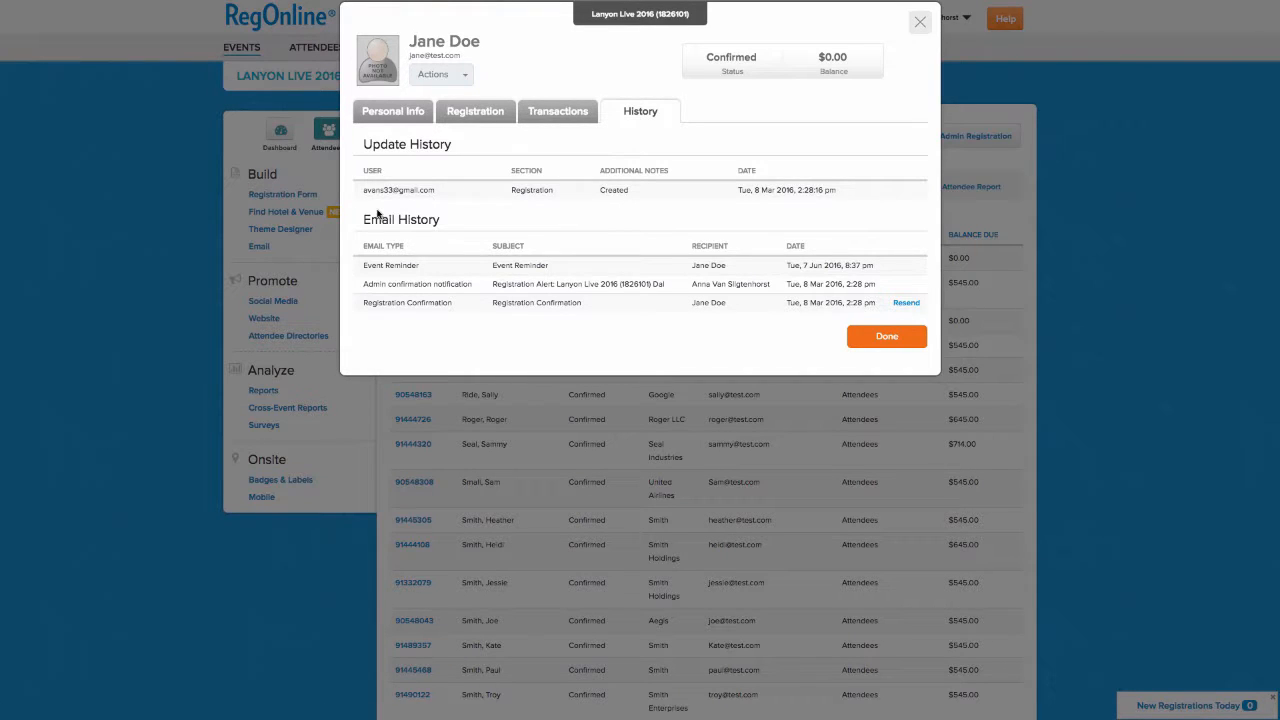
{"action": "mouse_move", "coordinate": [376, 235]}
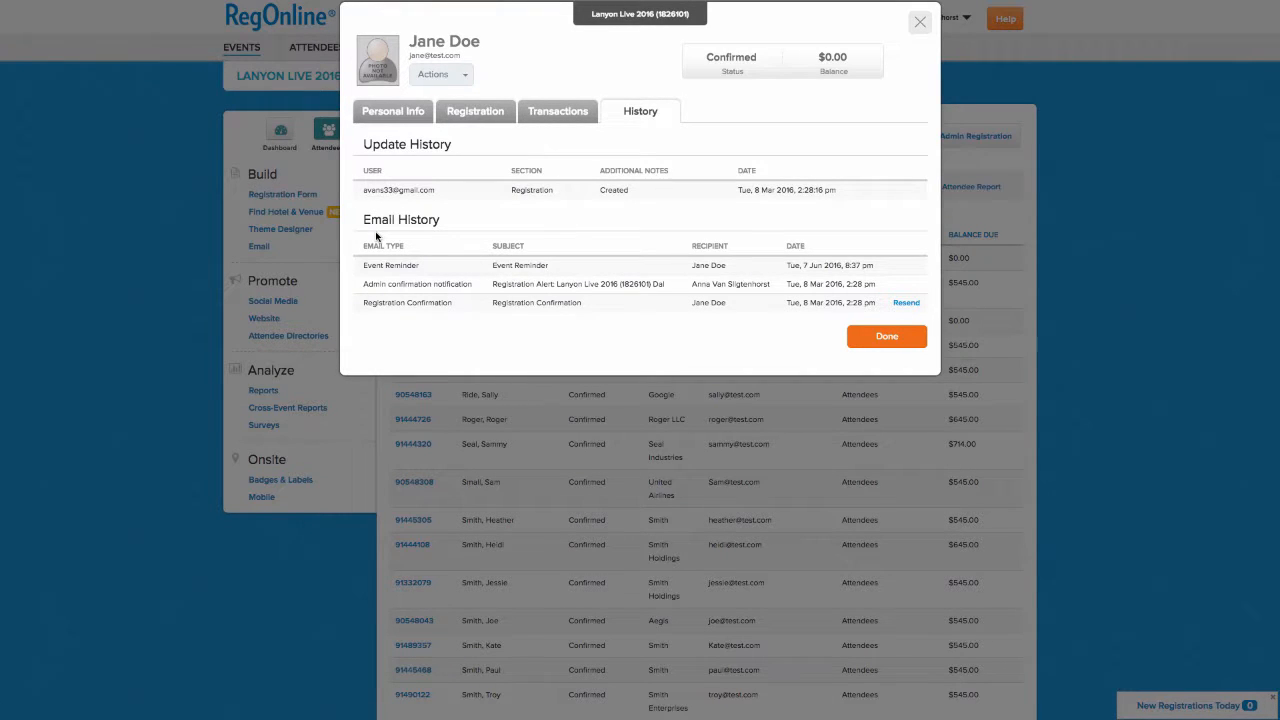
{"action": "mouse_move", "coordinate": [383, 326]}
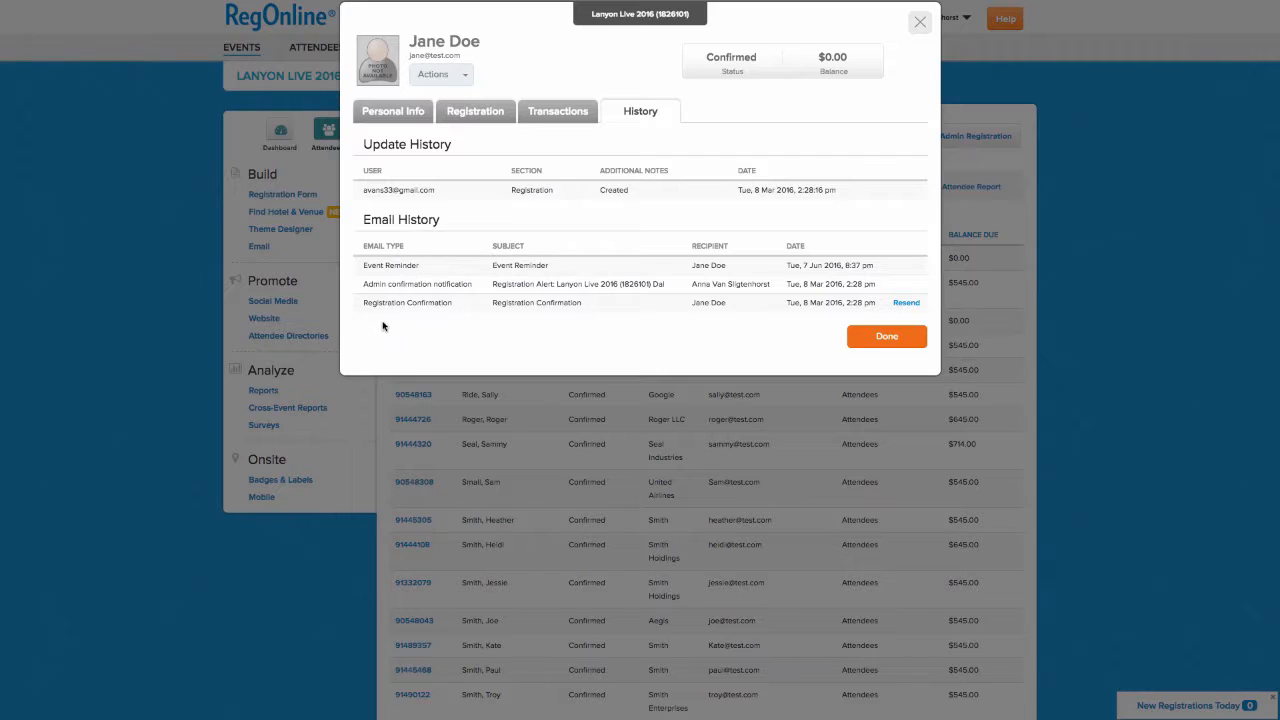
{"action": "mouse_move", "coordinate": [727, 323]}
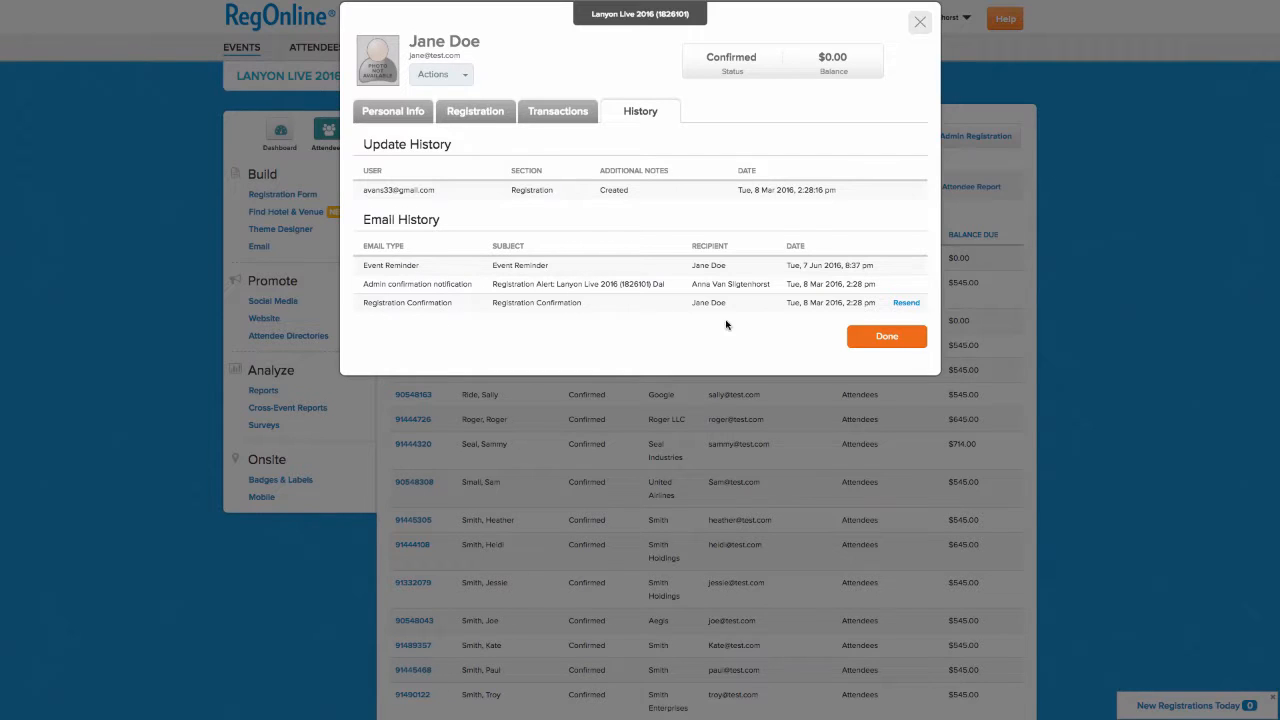
{"action": "mouse_move", "coordinate": [816, 313]}
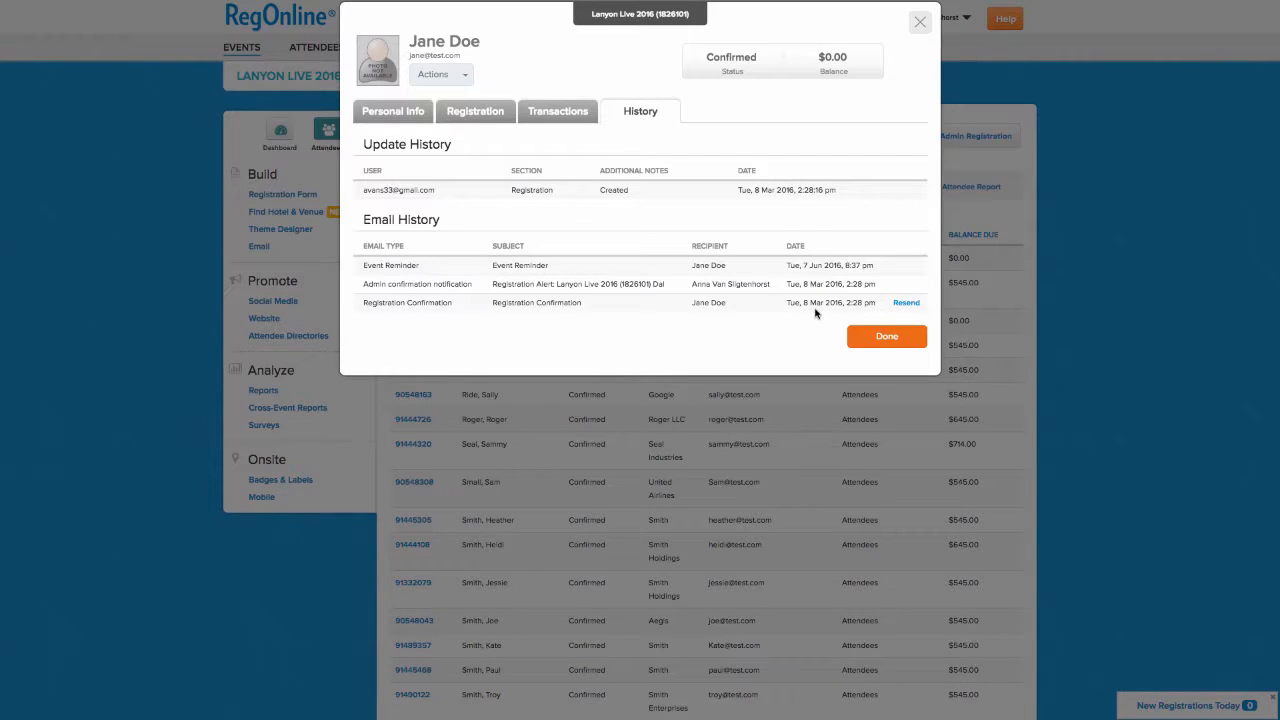
{"action": "mouse_move", "coordinate": [537, 316]}
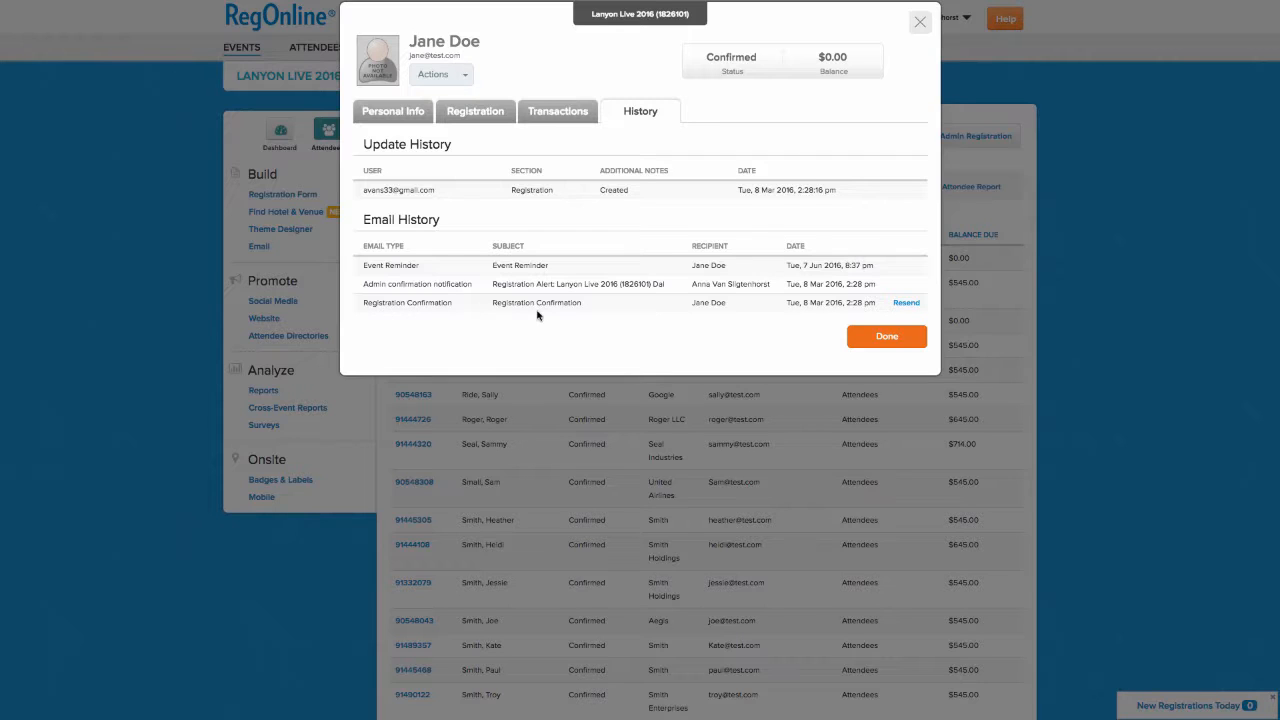
{"action": "mouse_move", "coordinate": [700, 294]}
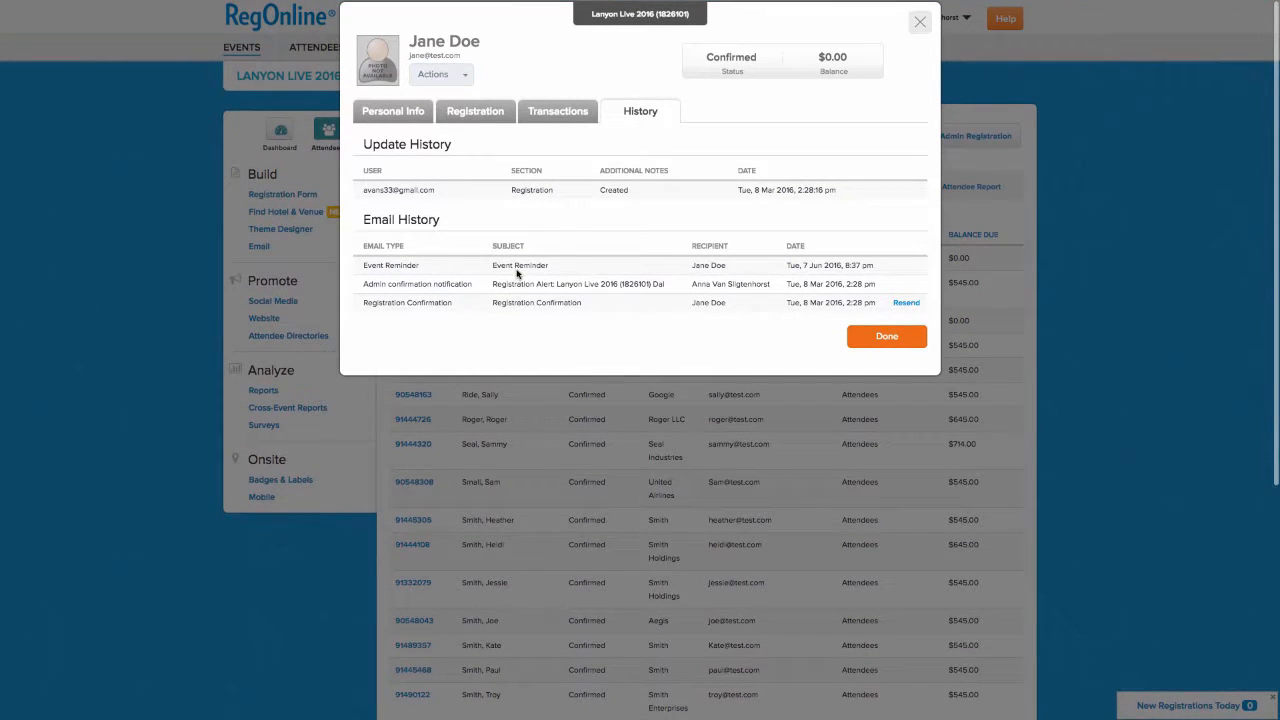
{"action": "mouse_move", "coordinate": [727, 350]}
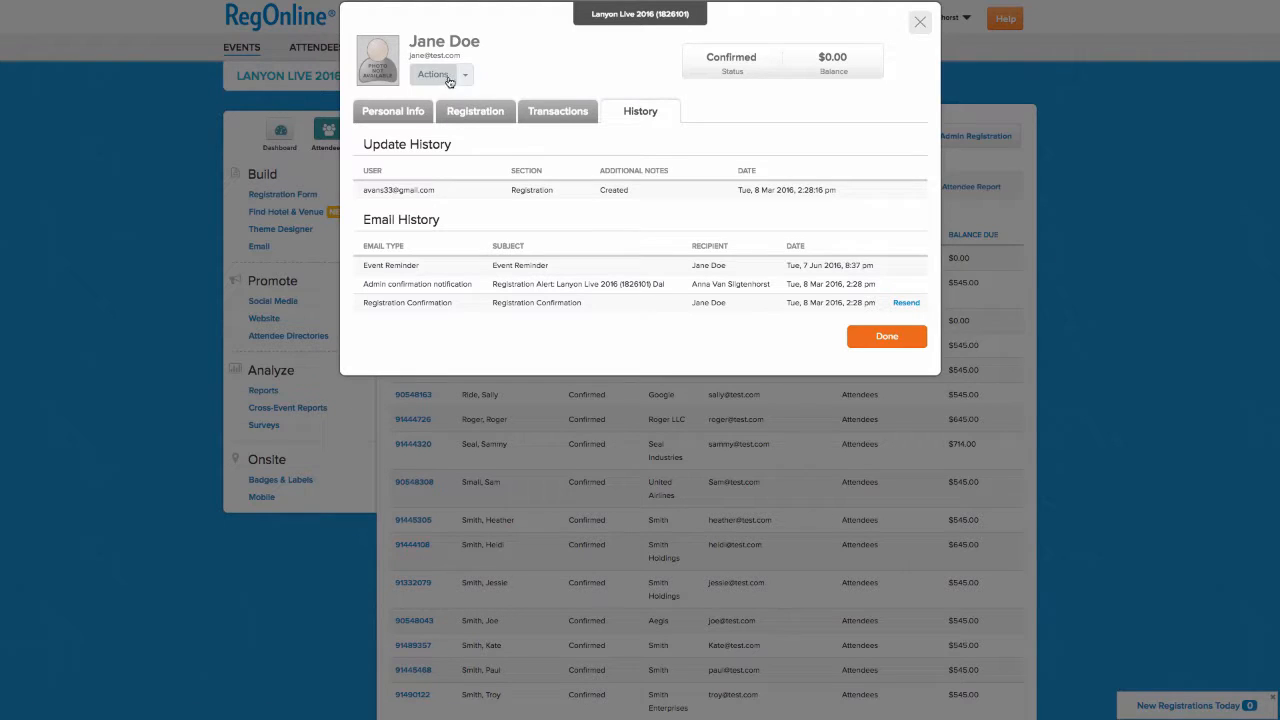
{"action": "left_click", "coordinate": [440, 74]}
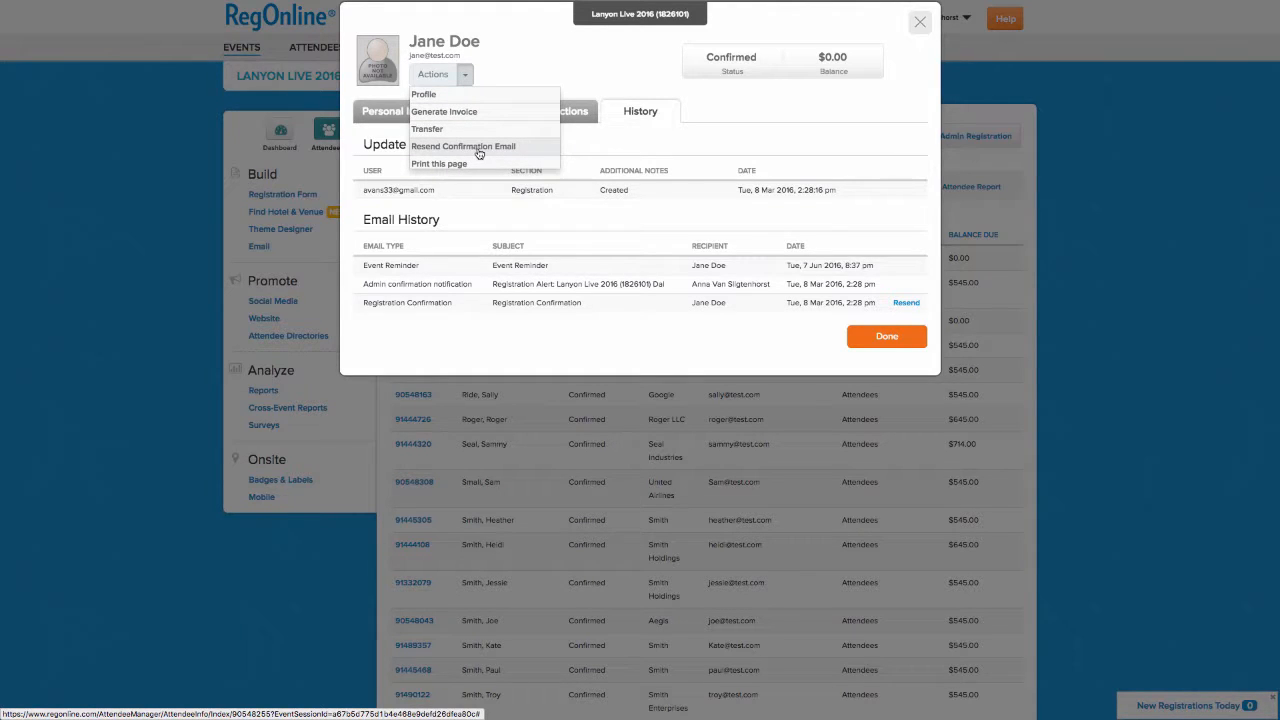
{"action": "mouse_move", "coordinate": [608, 301]}
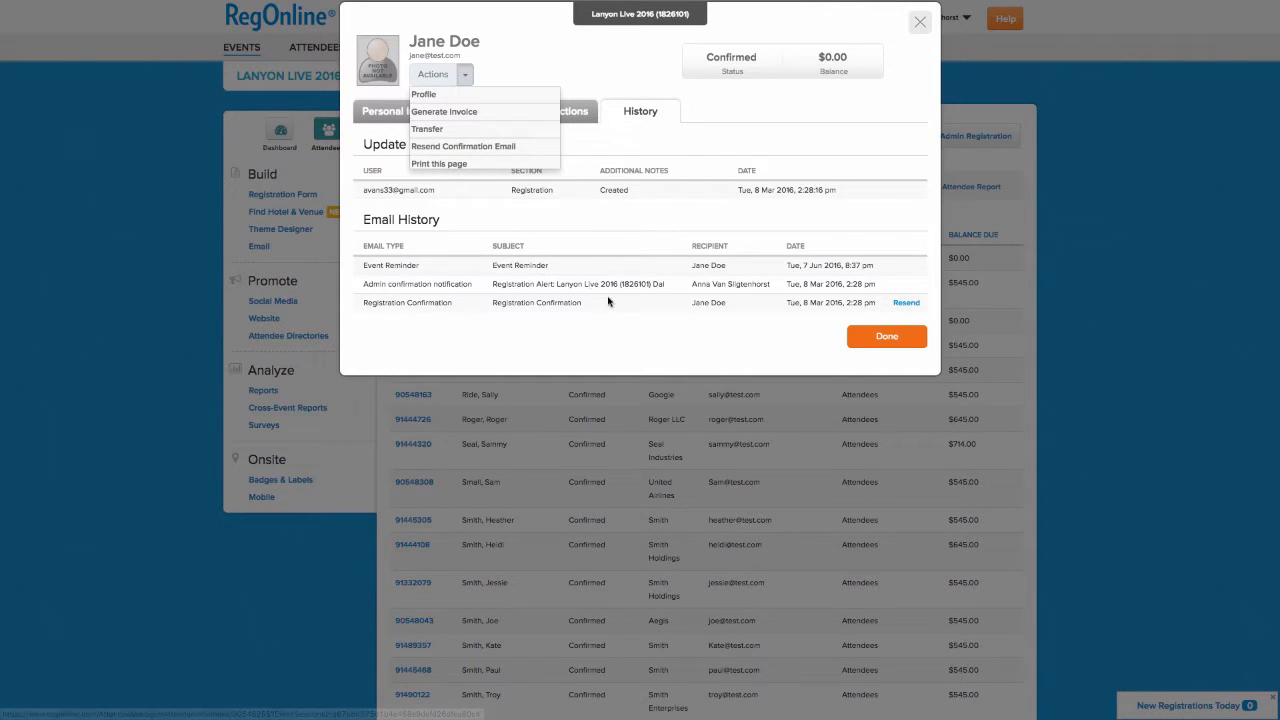
{"action": "left_click", "coordinate": [648, 325]}
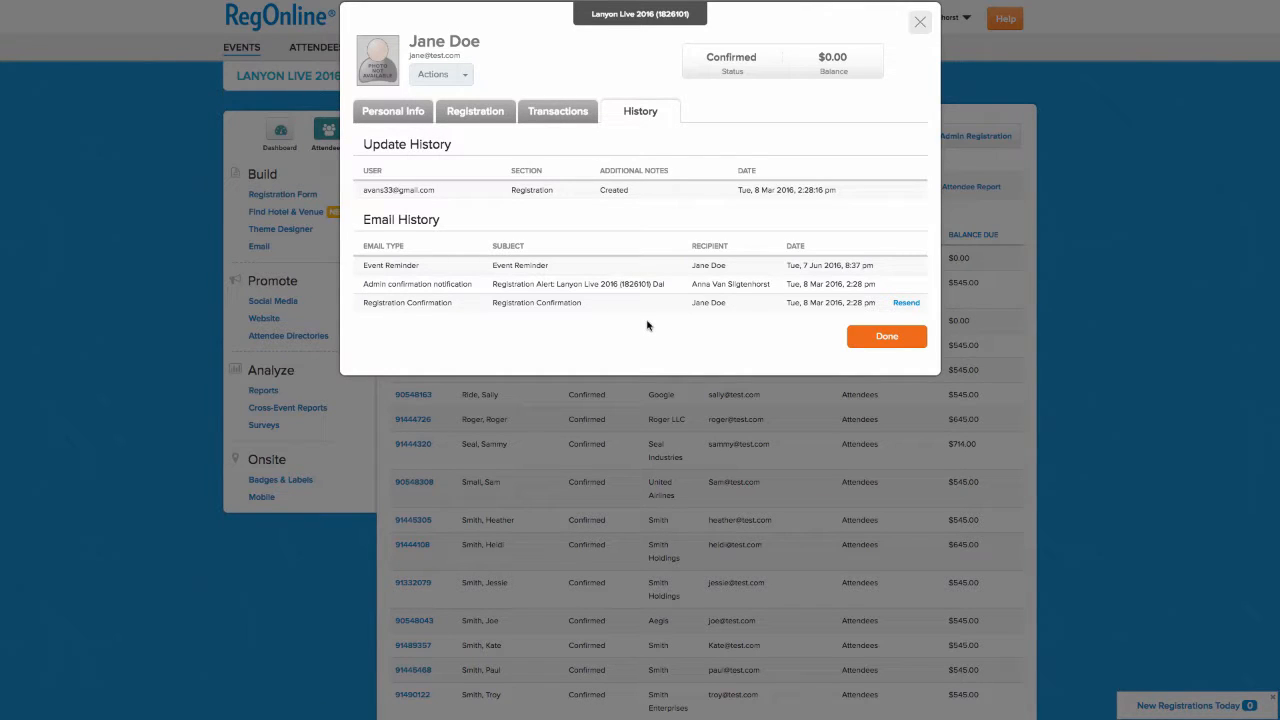